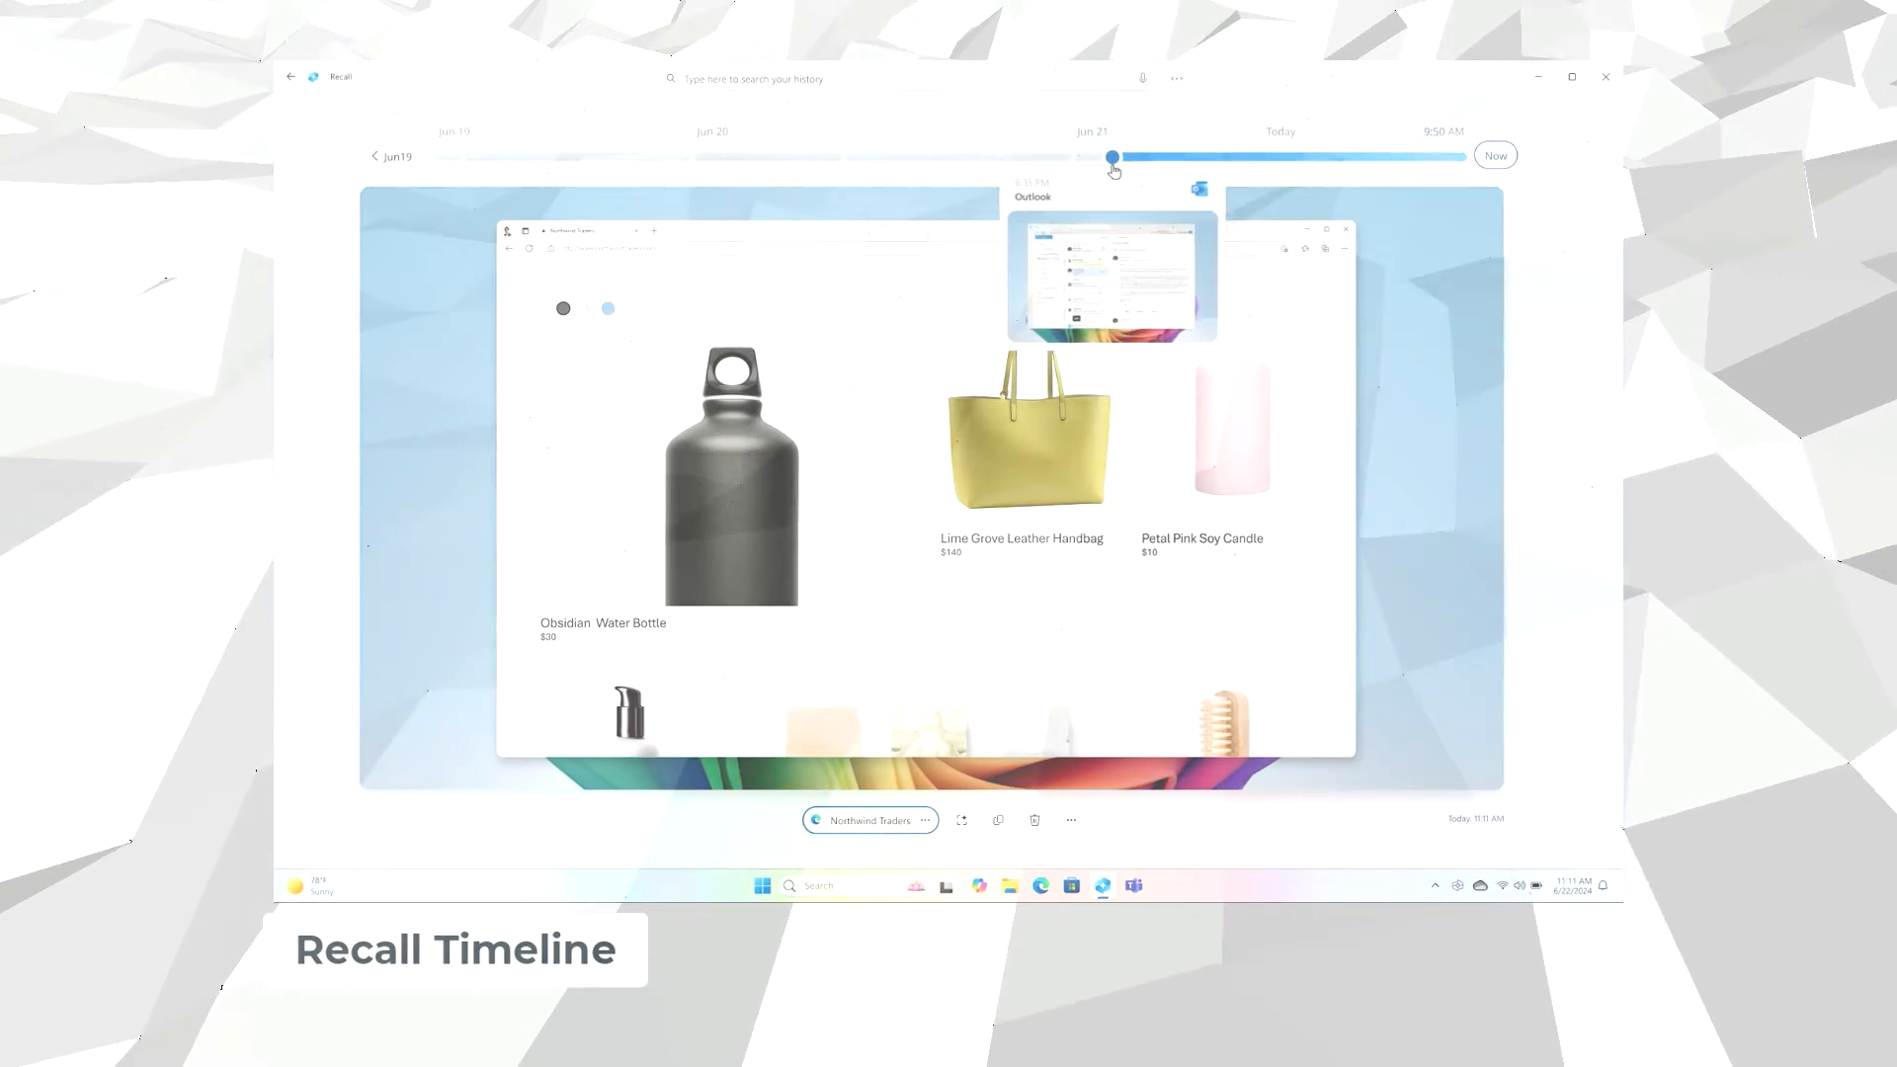
- Scrub the Recall timeline from Jun 21 back to Jun 20, previewing the FABRIKAM Edge snapshot
drag(1110, 158, 786, 157)
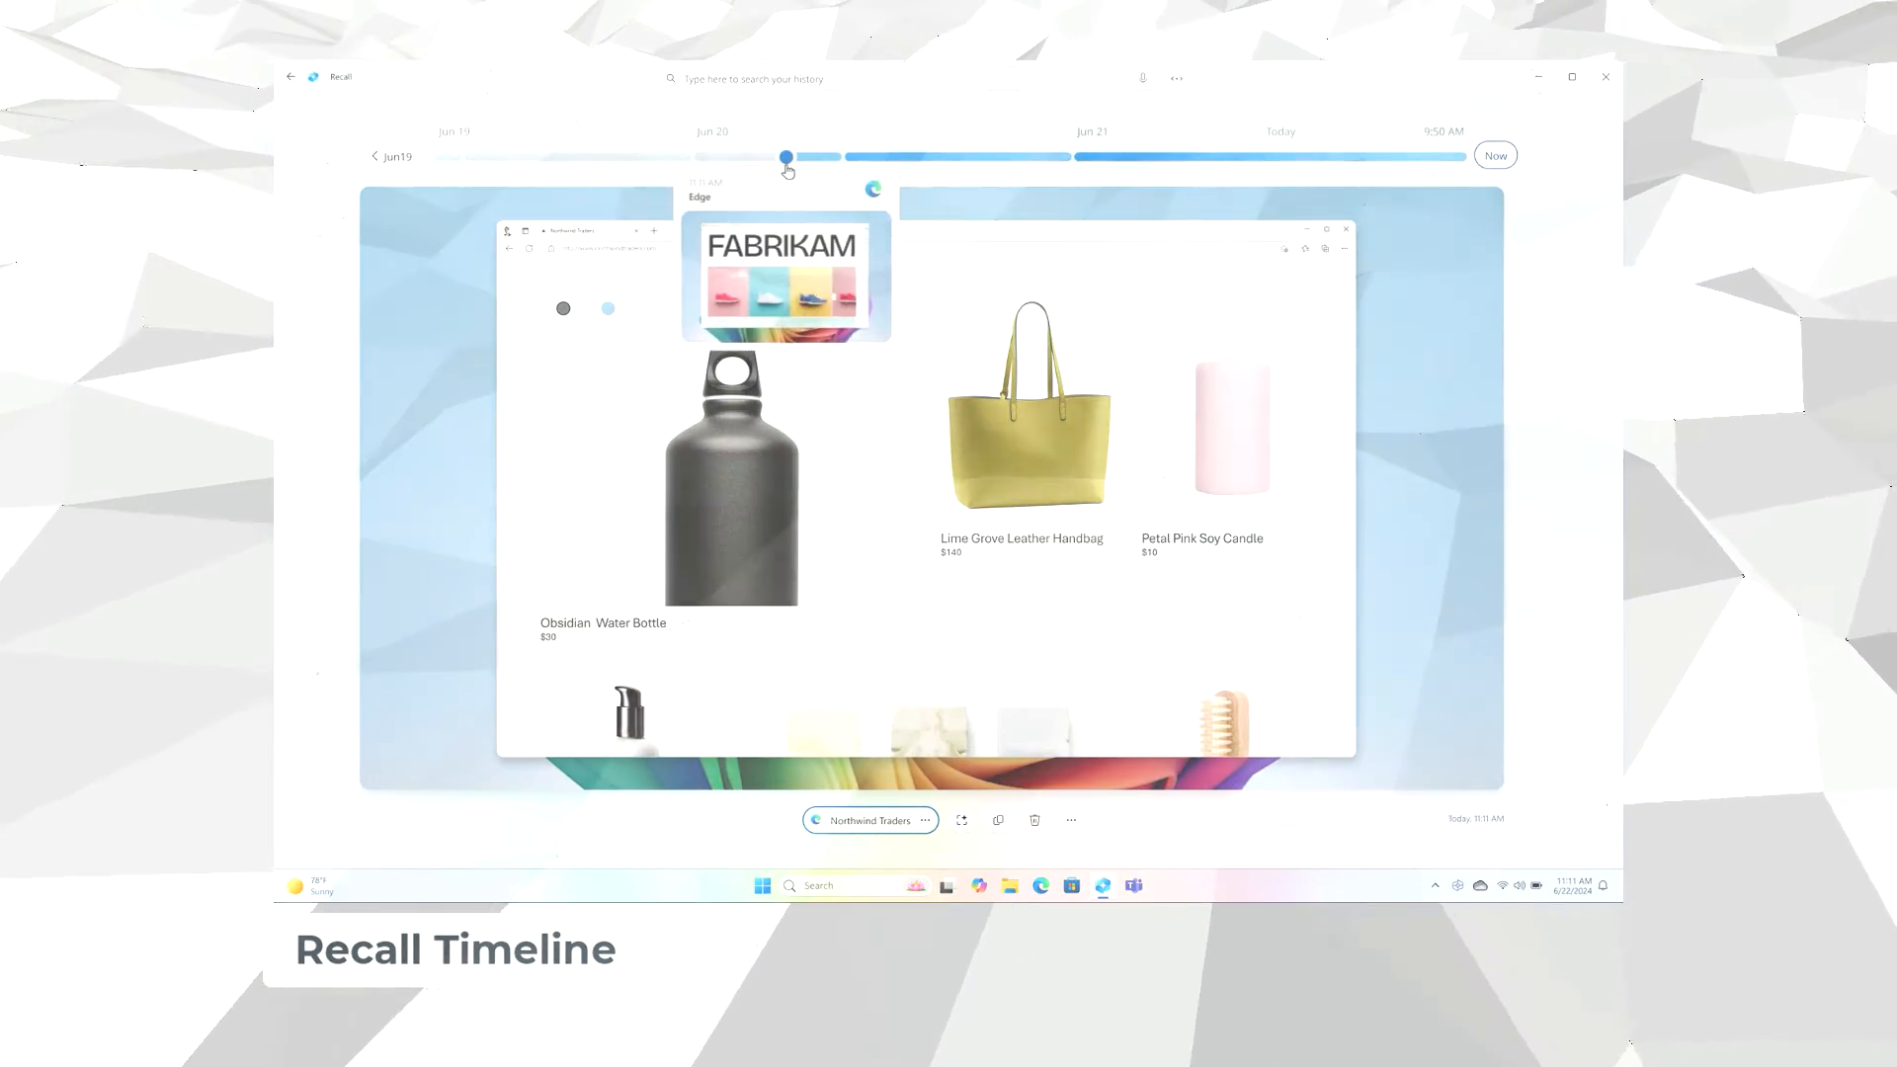